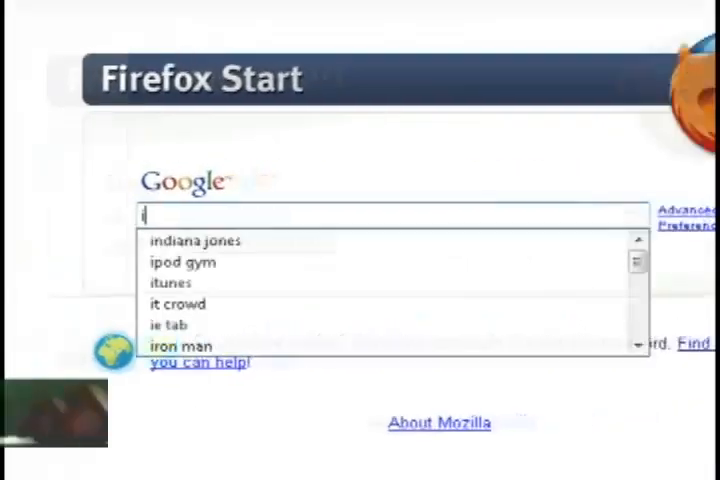
Google 'iso recorder' from the Firefox start page
text(iso recorder)
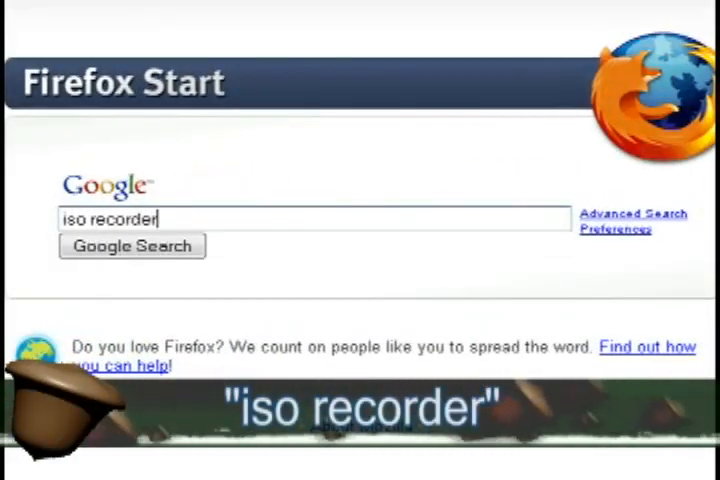
click(131, 245)
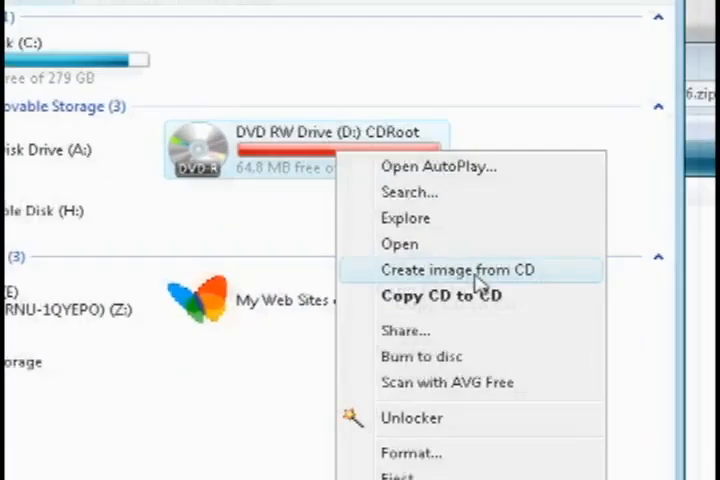
Image the CDRoot disc in drive D to cd_iso.iso in the desktop ISO's folder
click(460, 269)
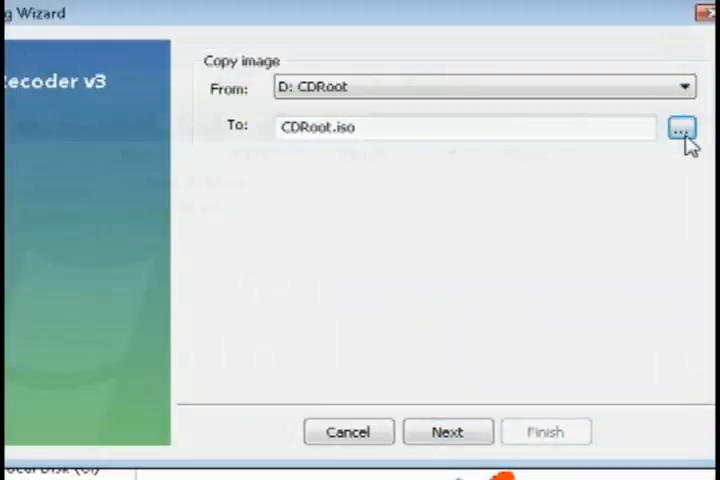
click(683, 128)
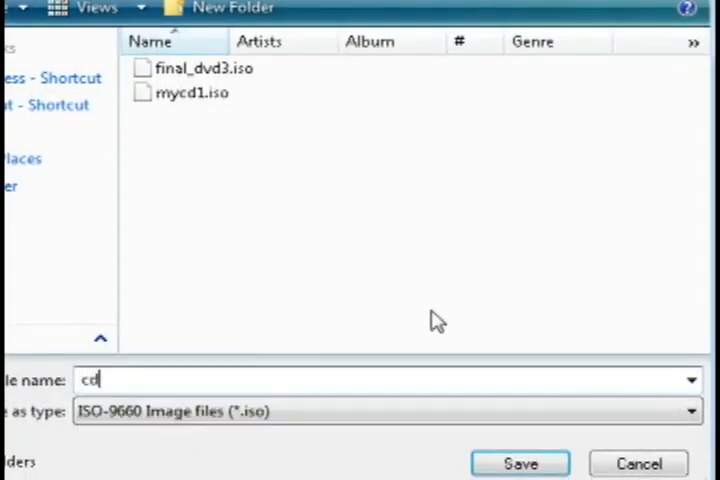
click(519, 463)
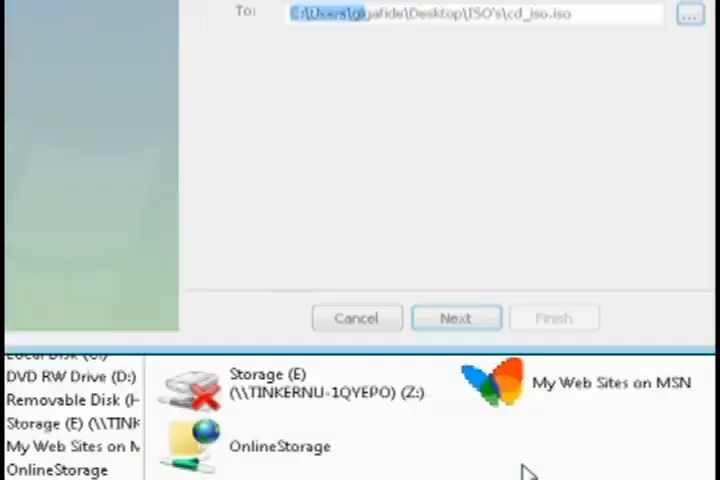
click(455, 318)
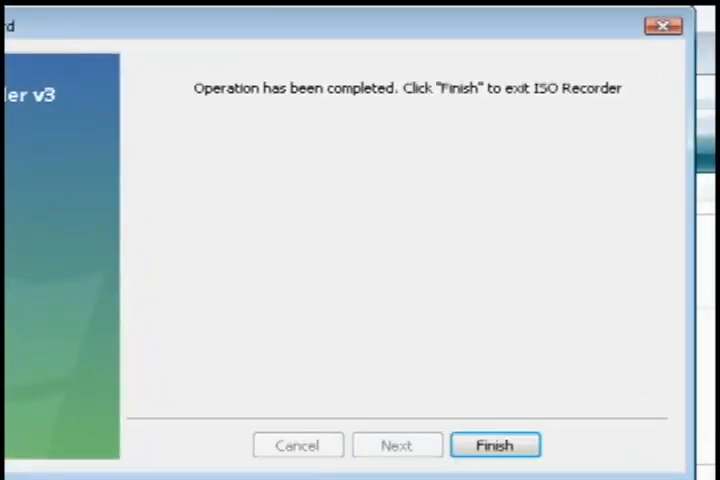
Search Google for 'imgburn' and open The Official ImgBurn Website result
click(495, 445)
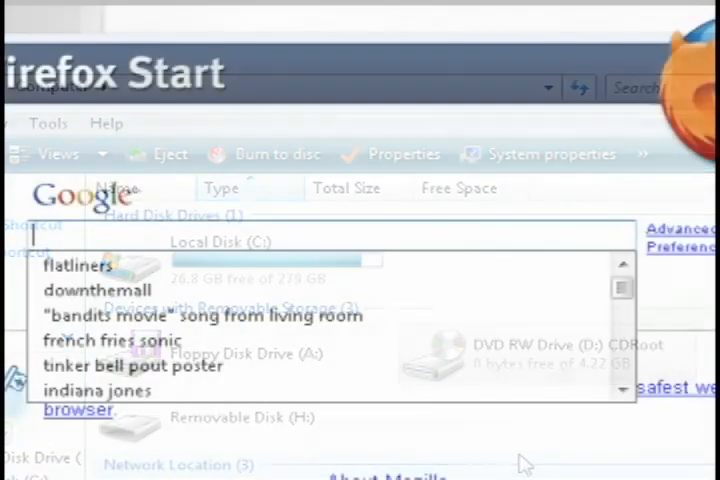
text(imgbur)
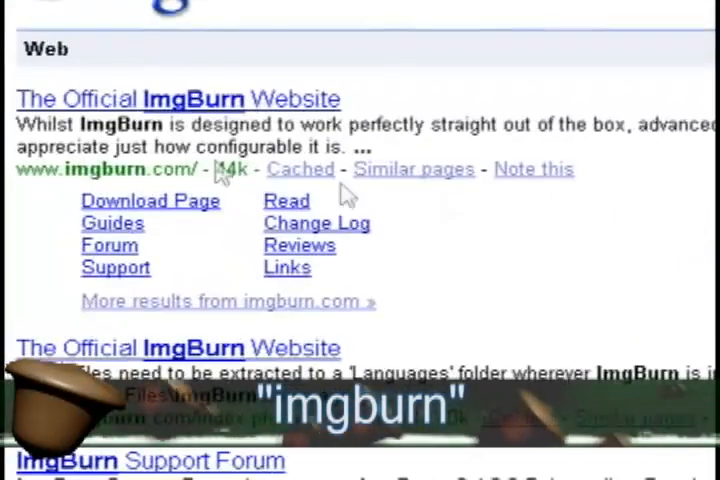
click(178, 99)
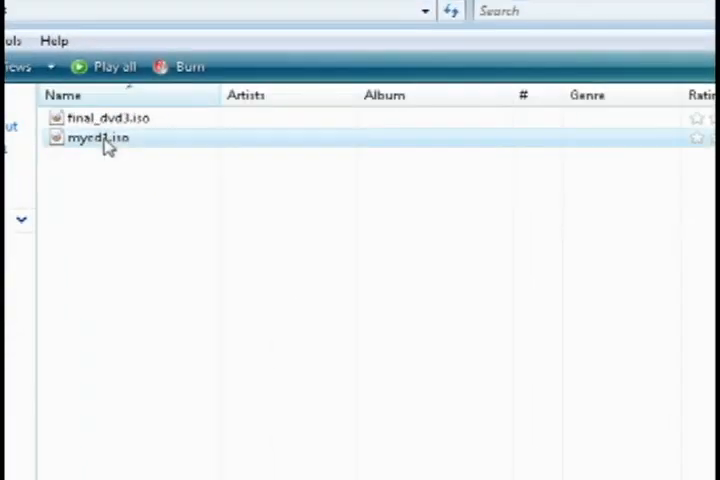
Choose Burn using ImgBurn for mycd1.iso from its context menu
right_click(98, 138)
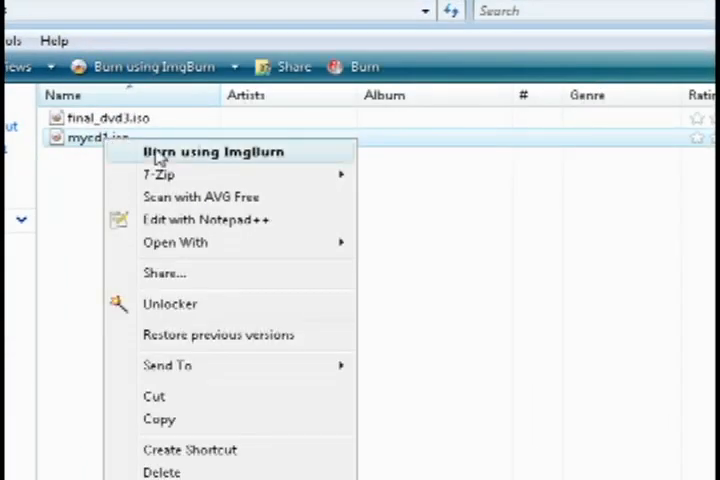
click(208, 151)
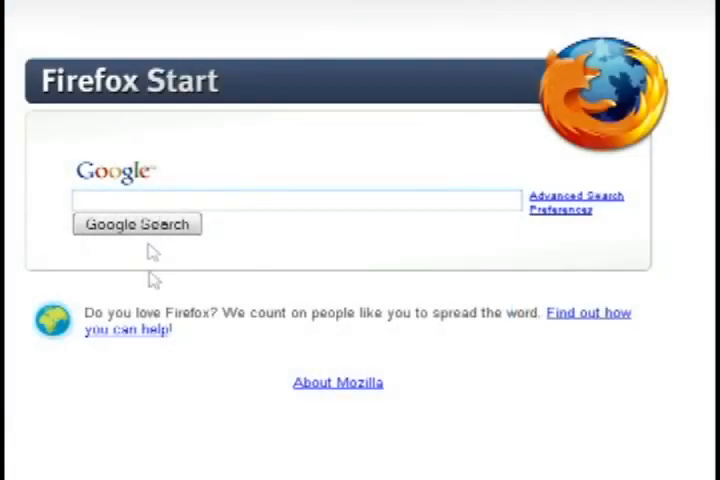
Type 'folder2iso' into the Google search box
text(fold)
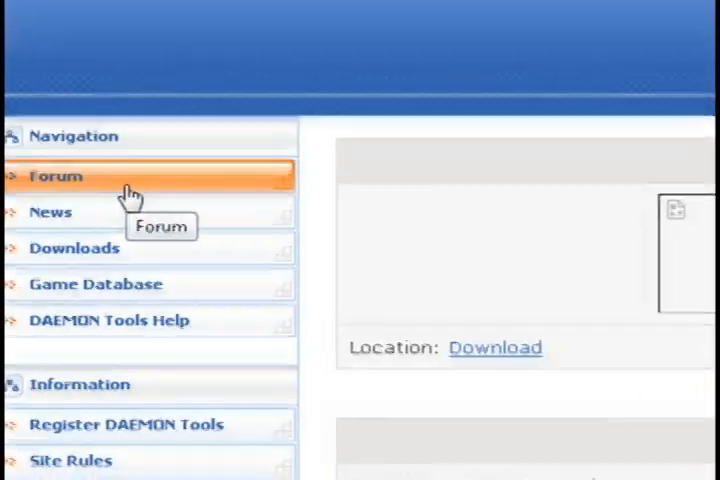
Go down the Downloads page to the DAEMON Tools category
scroll(down, 3)
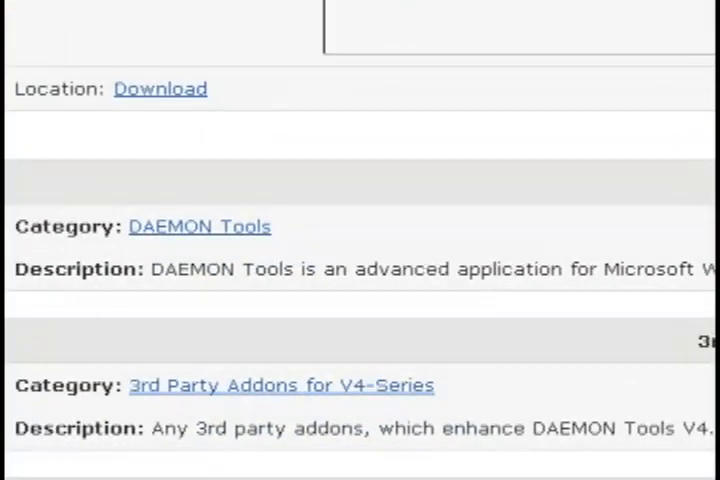
click(199, 226)
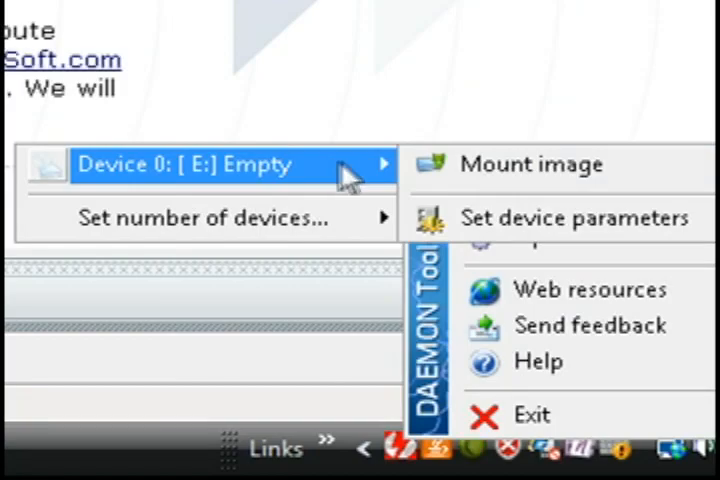
Choose favorites.iso as the image to mount on virtual drive E
click(531, 164)
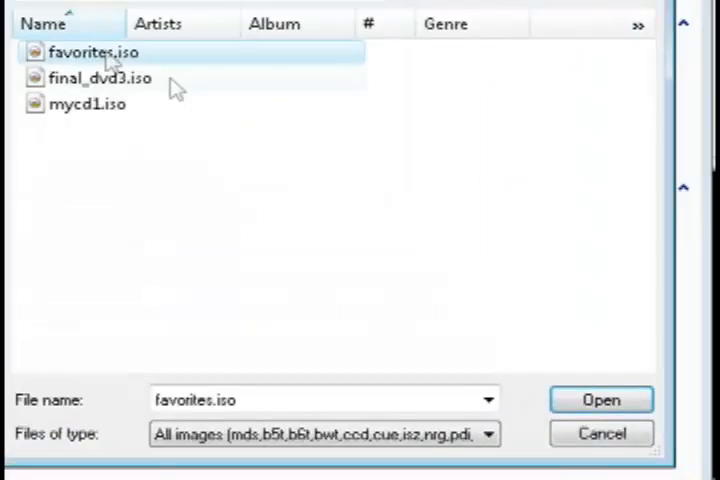